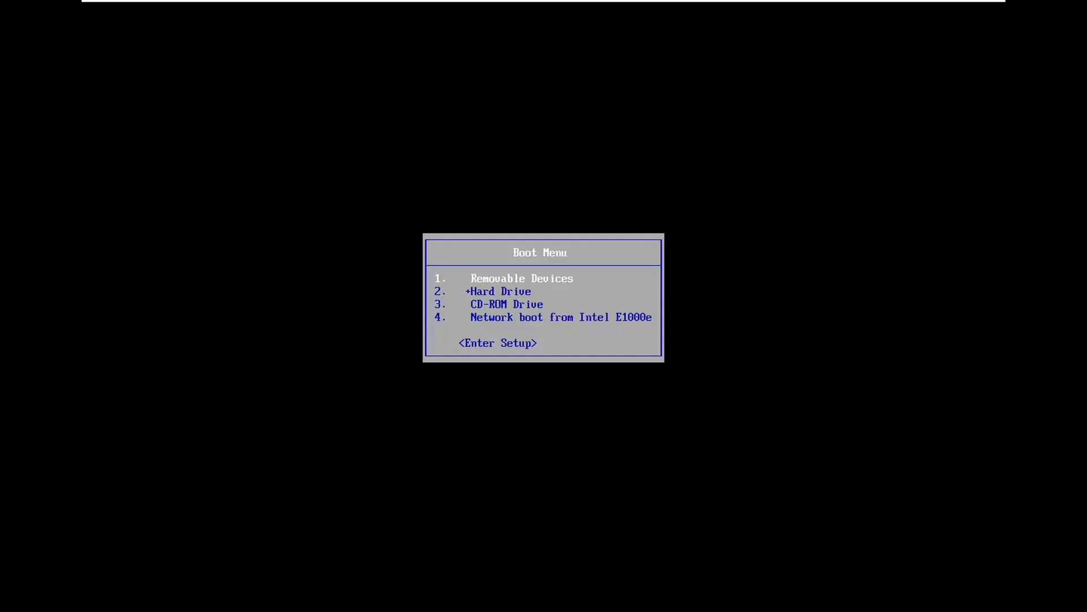
mouse_move(994, 310)
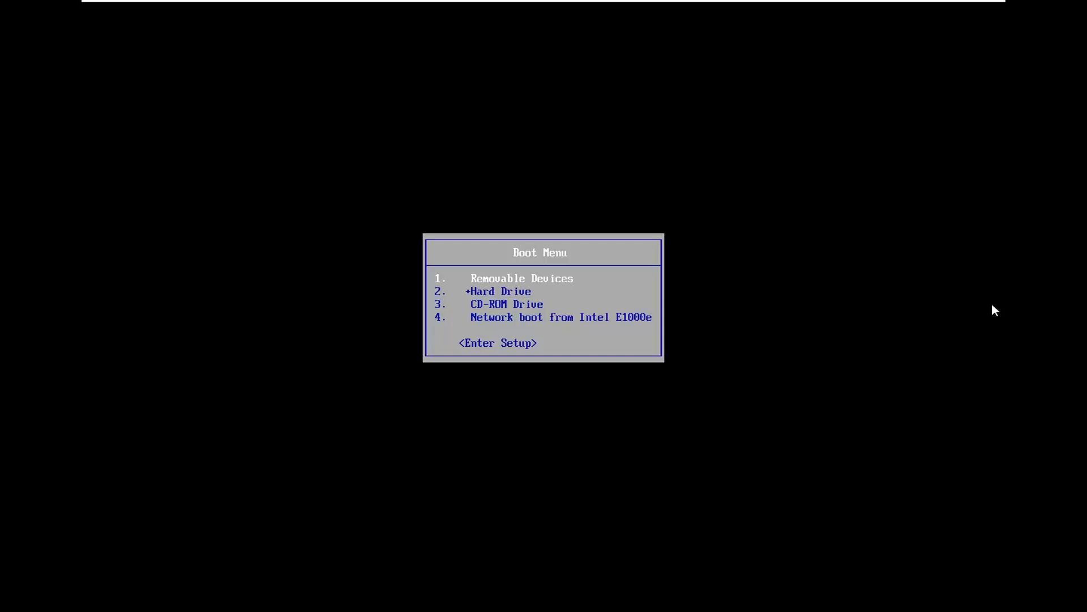
mouse_move(968, 316)
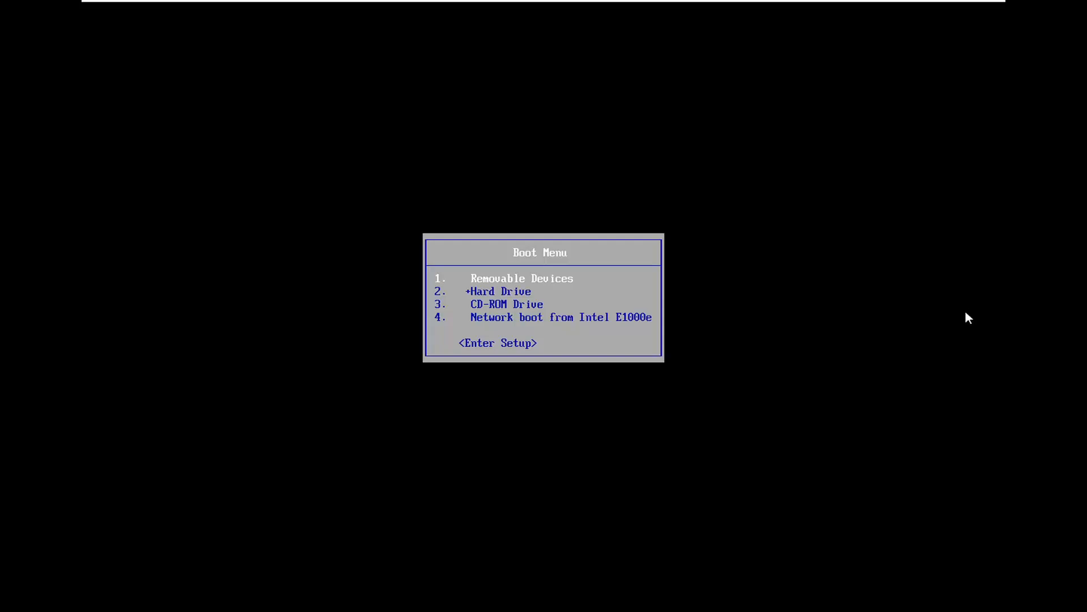
mouse_move(955, 323)
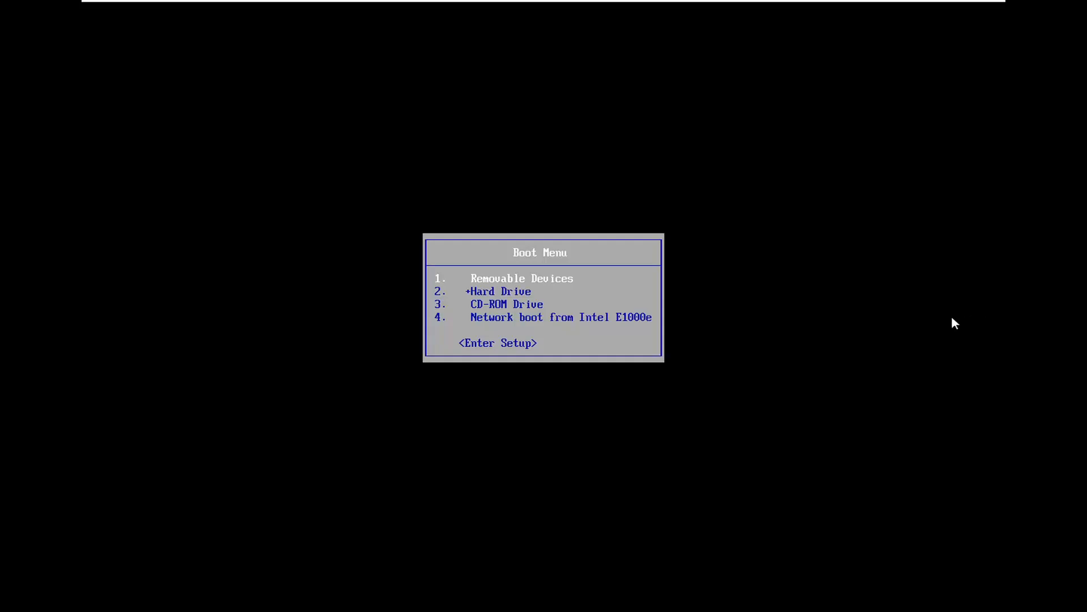
mouse_move(886, 274)
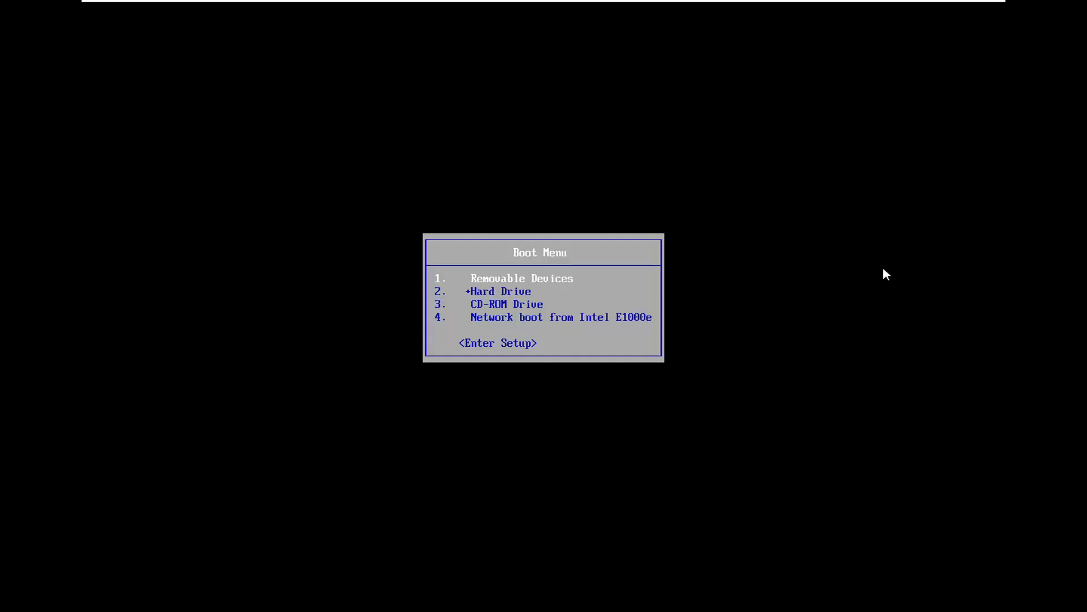
mouse_move(852, 277)
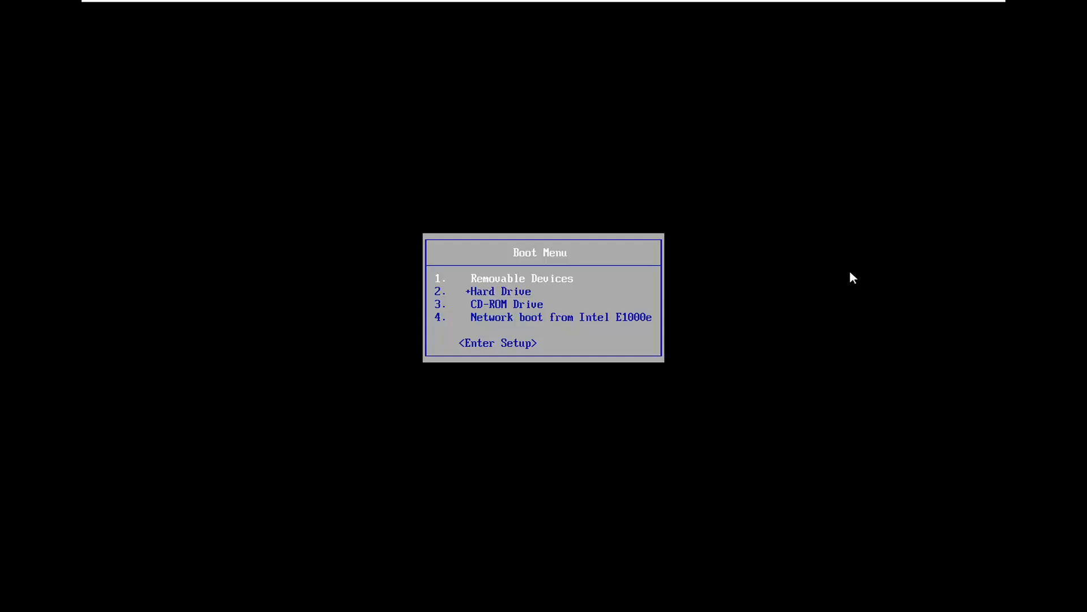
mouse_move(781, 299)
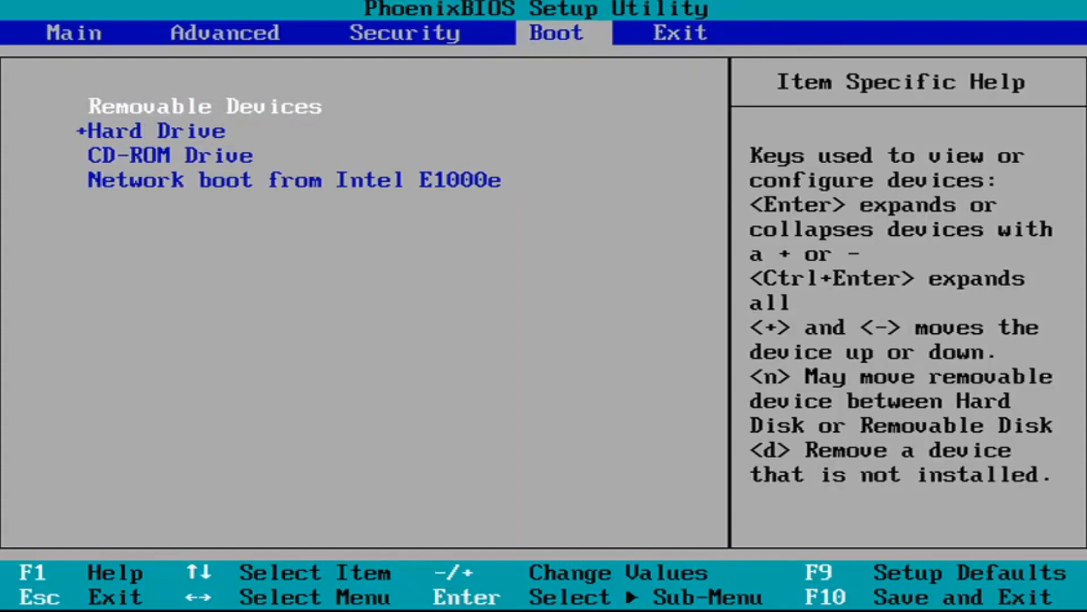
Switch from the Boot tab to the Advanced settings page.
key("Left")
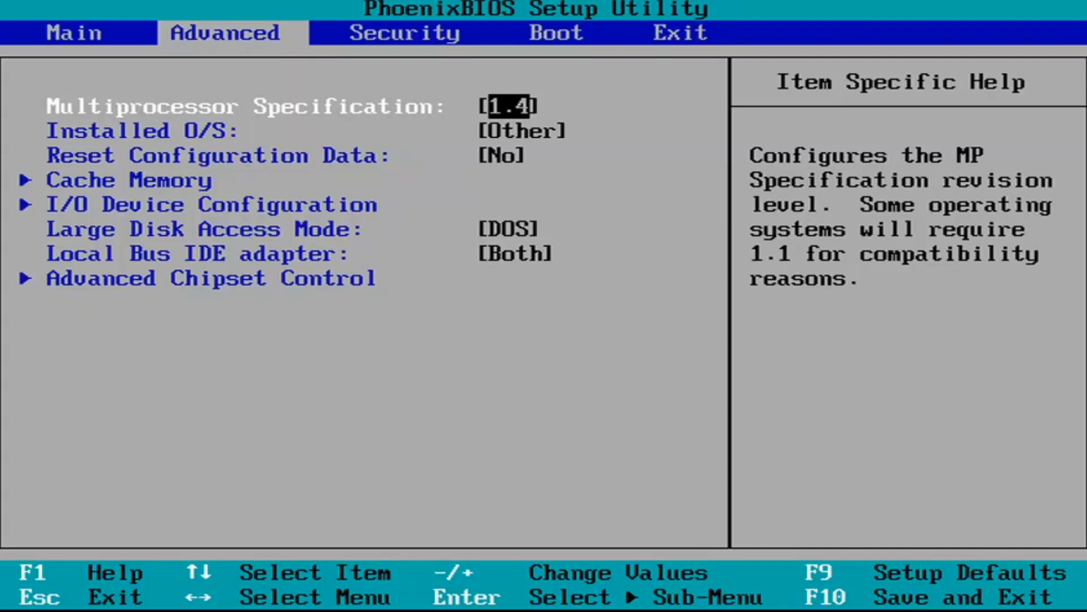
Set Installed O/S to Win95 instead of Other and return to the Boot page.
key("Down")
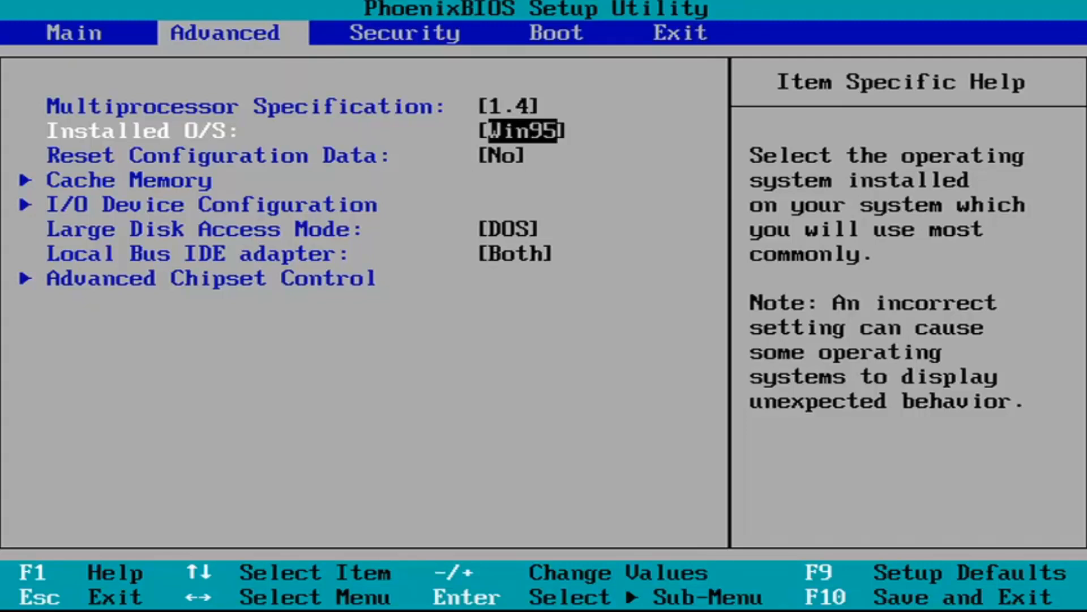
left_click(555, 33)
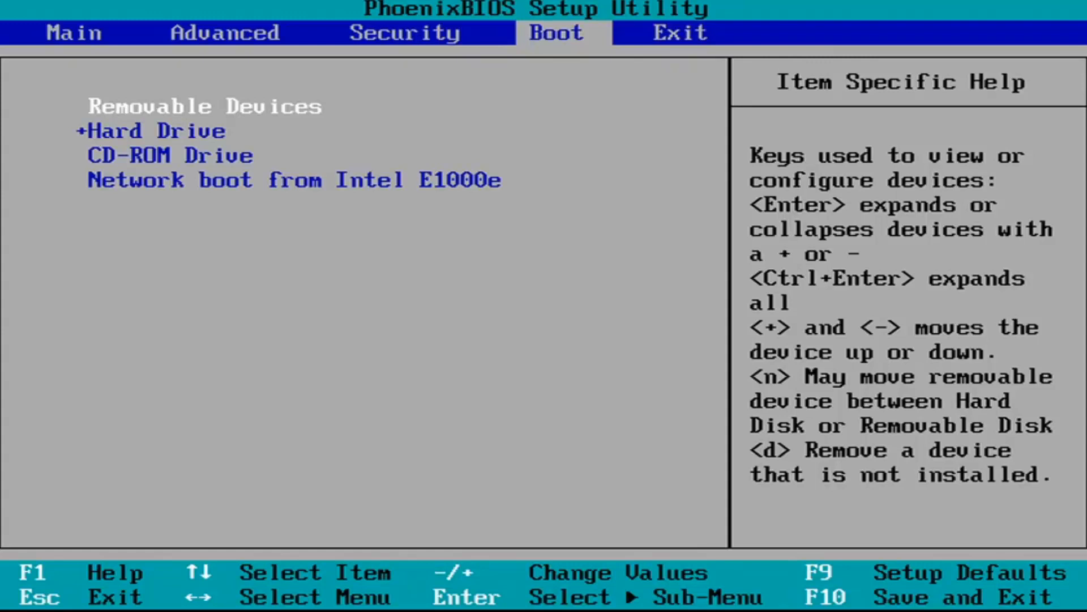
Request save-and-exit with F10, bringing up the Setup Confirmation prompt.
key("F10")
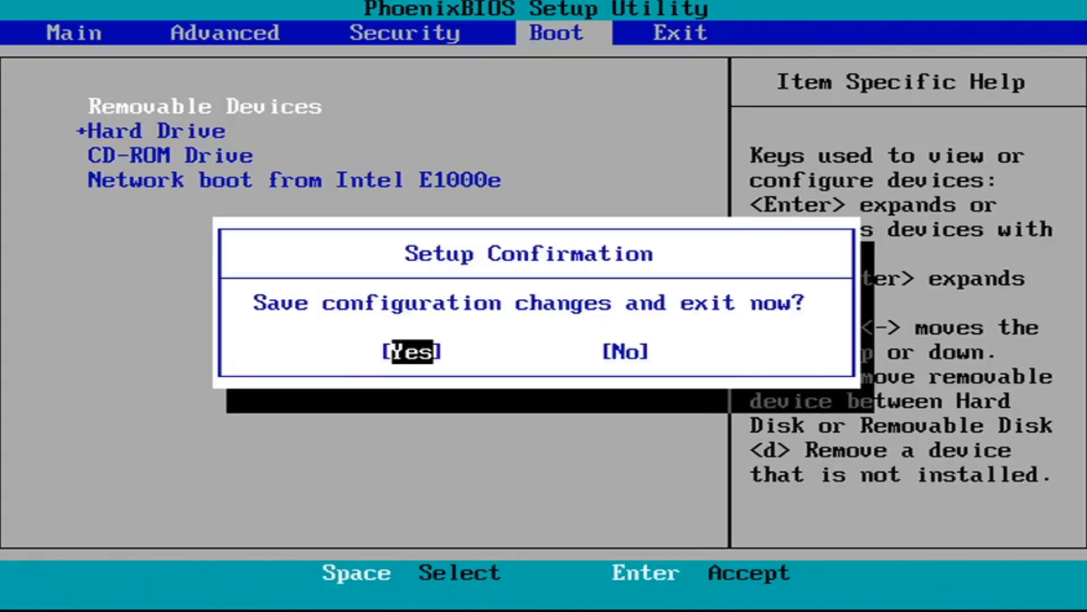